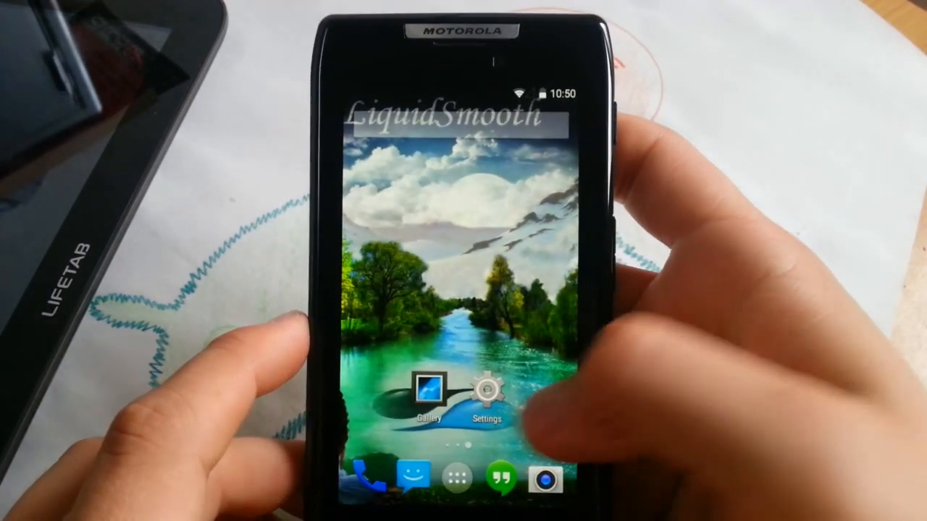
# Set the Interface custom density to 200 in place of 300.
pyautogui.click(485, 394)
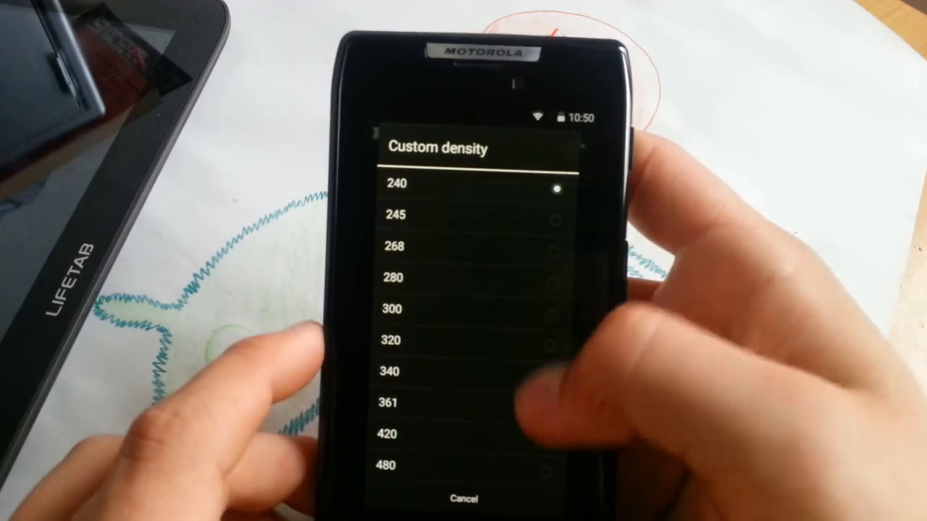
pyautogui.scroll(3)
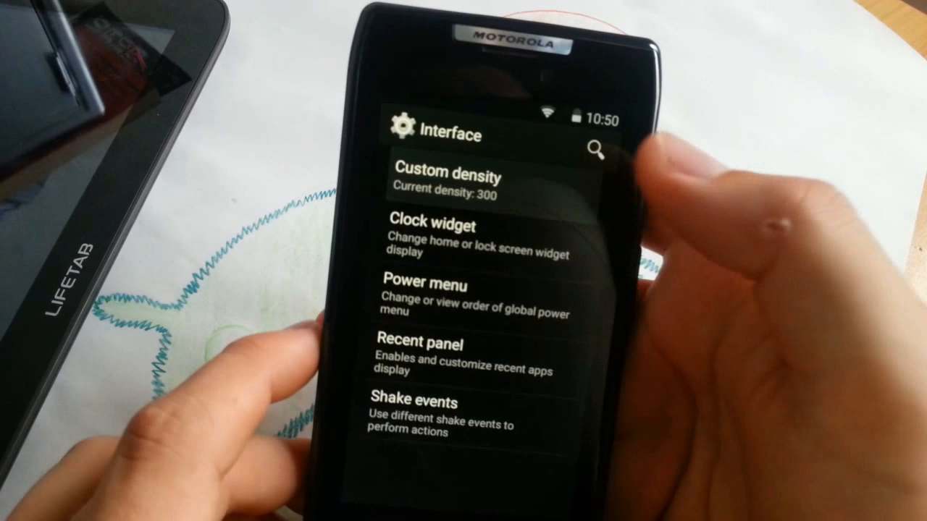
pyautogui.click(448, 181)
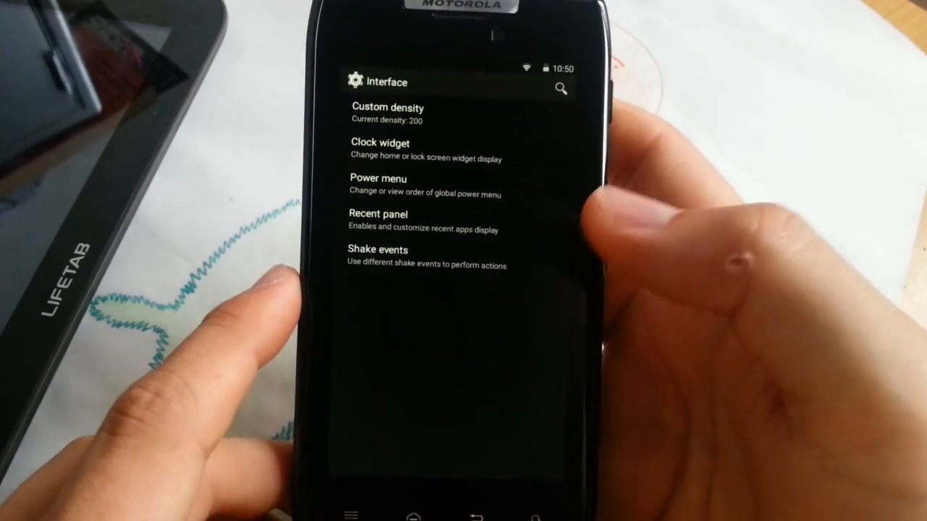
# Return to the home screen, now drawn at the 200 density.
pyautogui.click(411, 515)
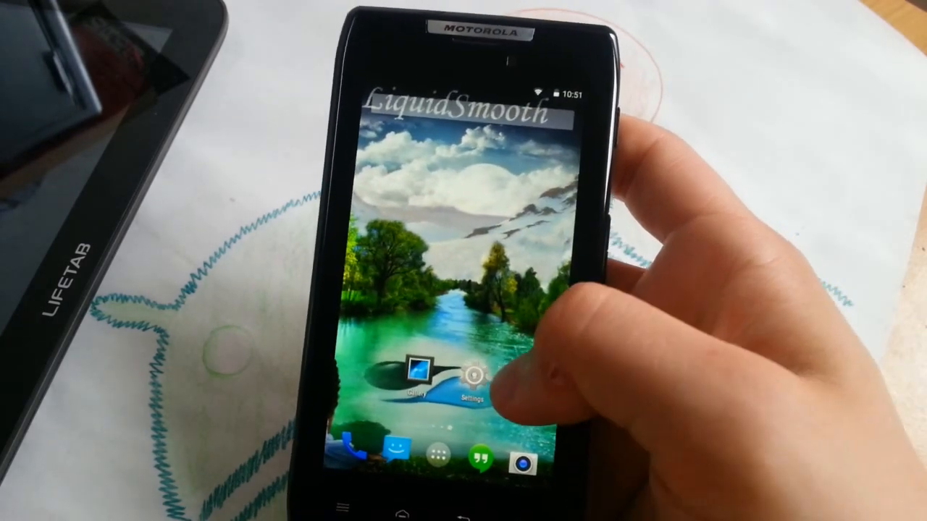
# Reach the Shake events Choose action list showing Back, Home and Kill app.
pyautogui.click(471, 379)
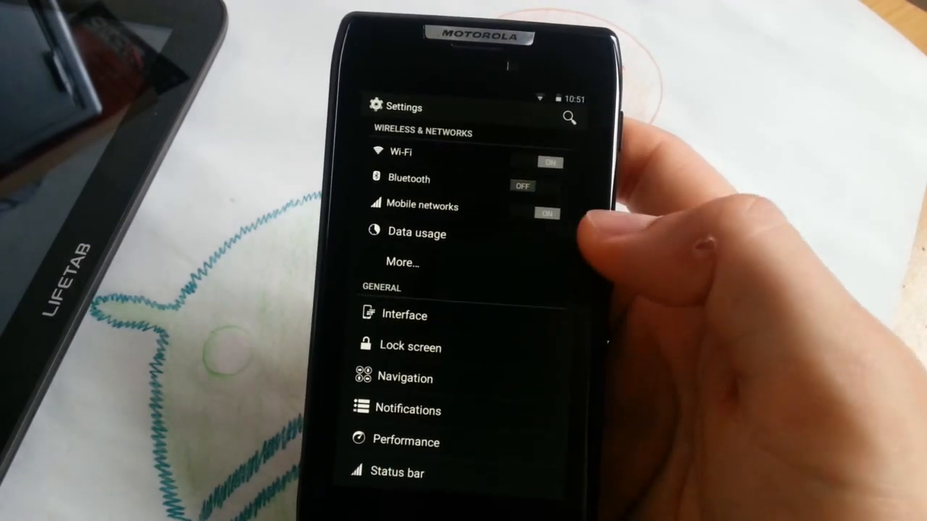
pyautogui.click(403, 316)
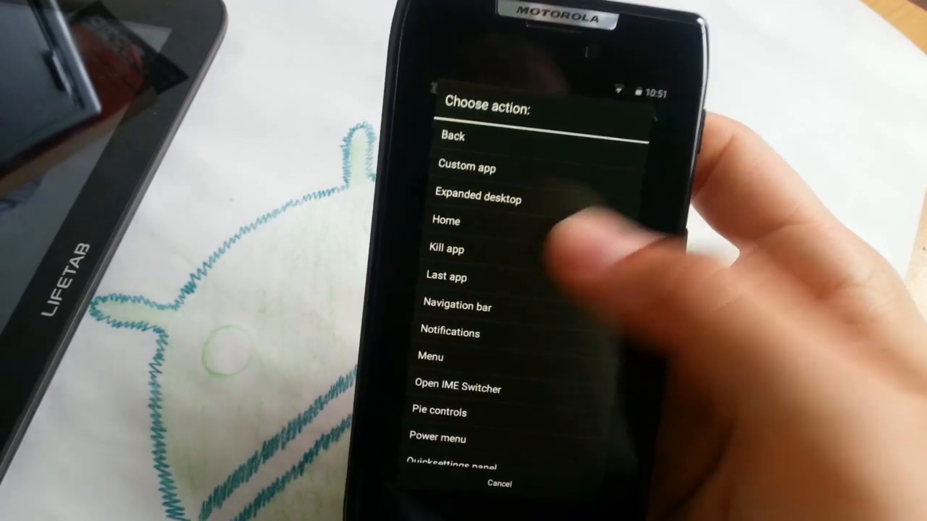
# Assign Kill app to horizontal shaking, then reach the Lock screen settings.
pyautogui.click(446, 249)
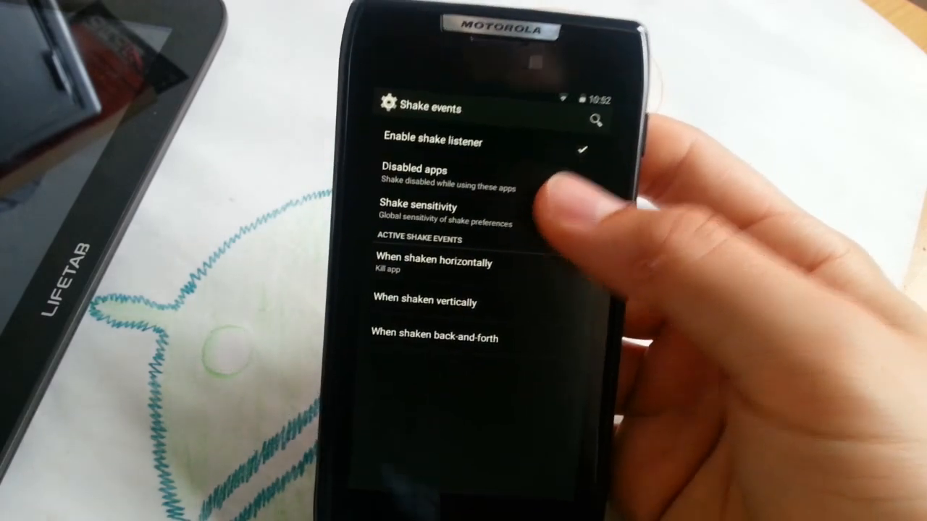
pyautogui.click(417, 205)
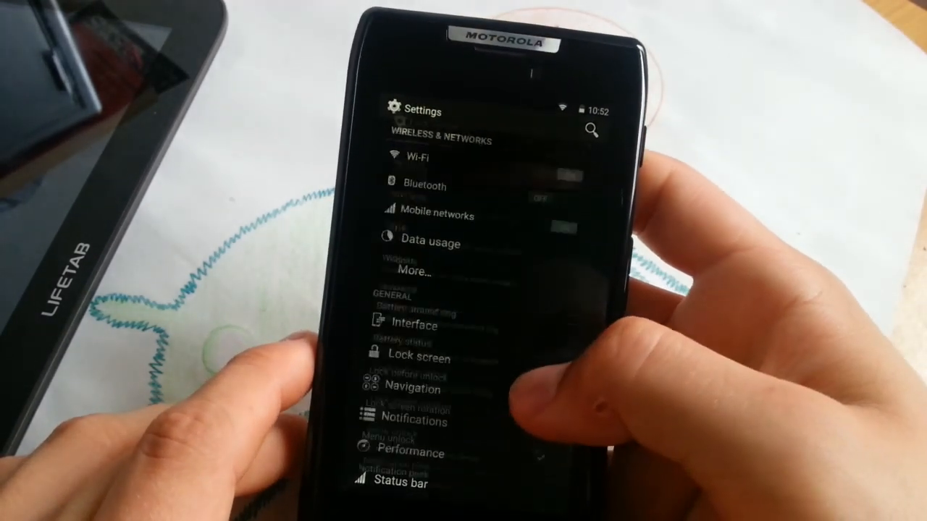
pyautogui.click(418, 356)
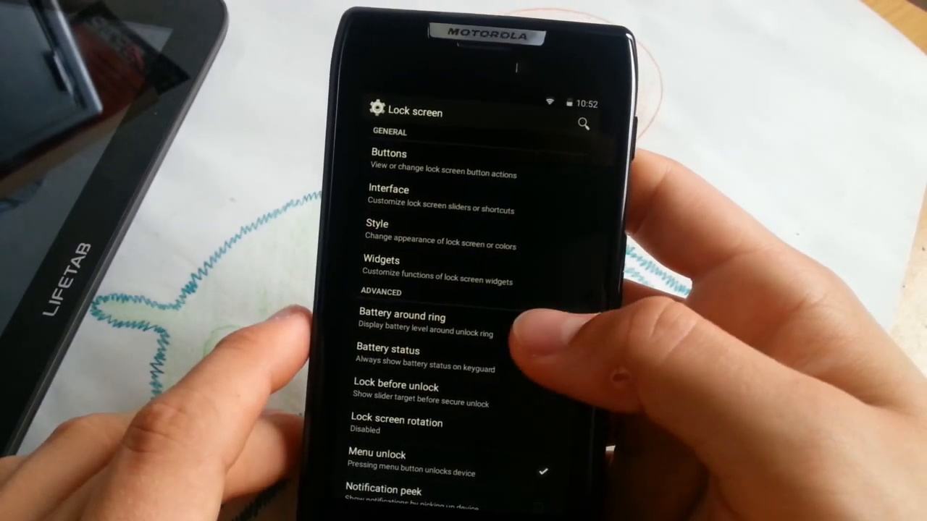